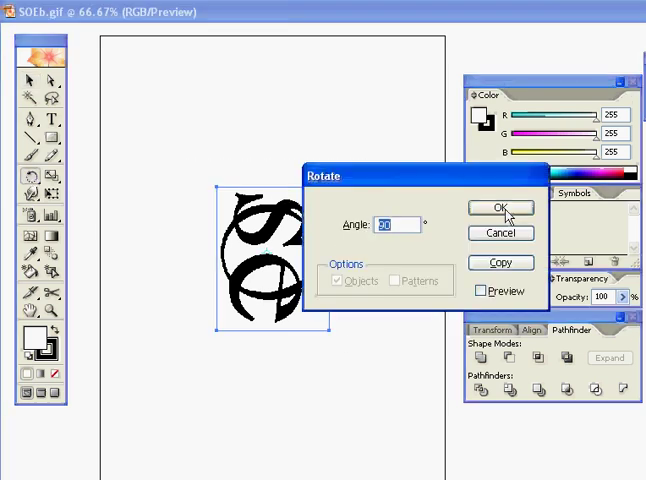
Step: Confirm a 90-degree rotation of the placed SOE image
left_click(501, 208)
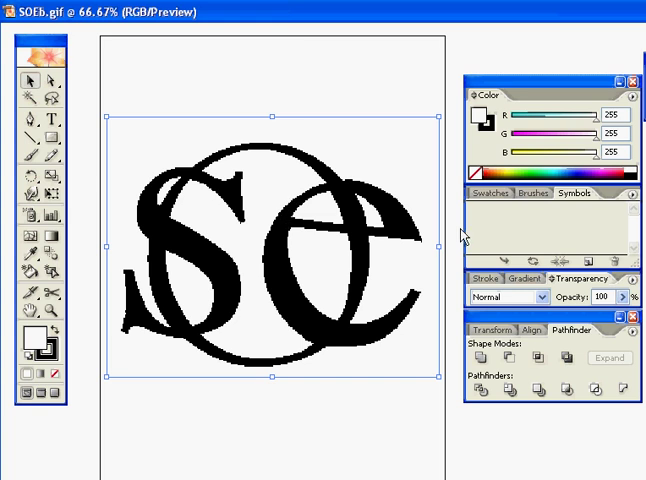
mouse_move(623, 297)
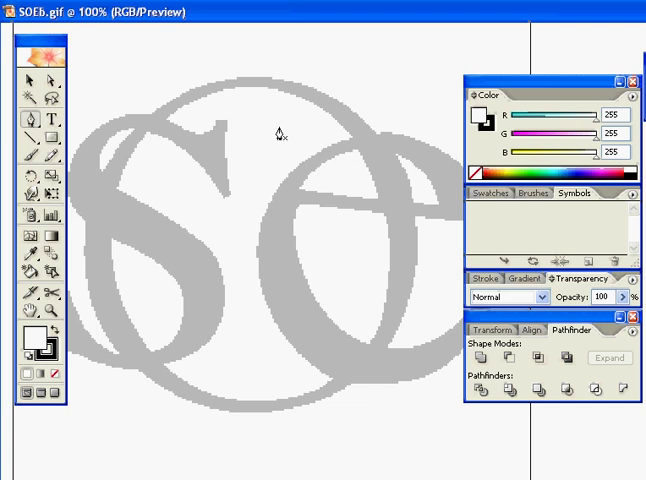
mouse_move(426, 262)
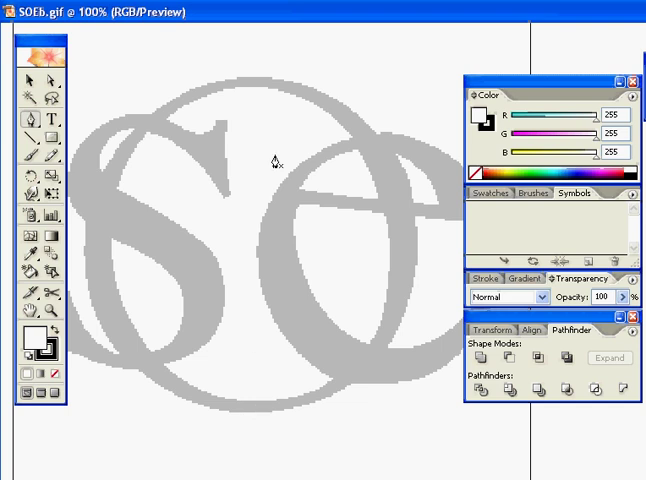
mouse_move(284, 156)
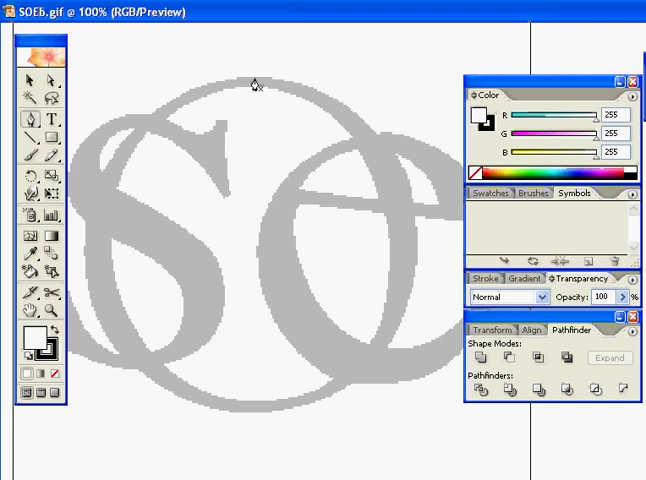
mouse_move(270, 90)
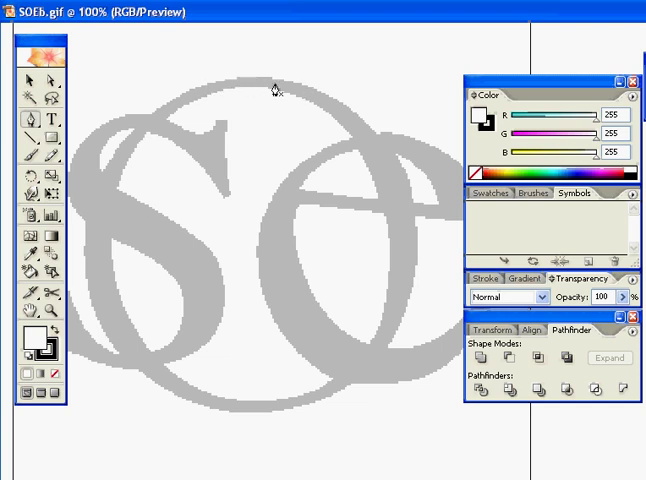
mouse_move(254, 82)
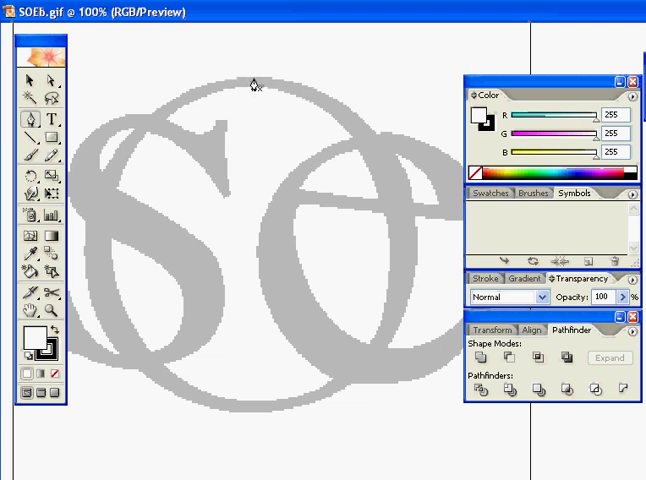
Step: Drag out horizontal handles to place a smooth anchor at the O's top
left_click_drag(162, 82, 338, 72)
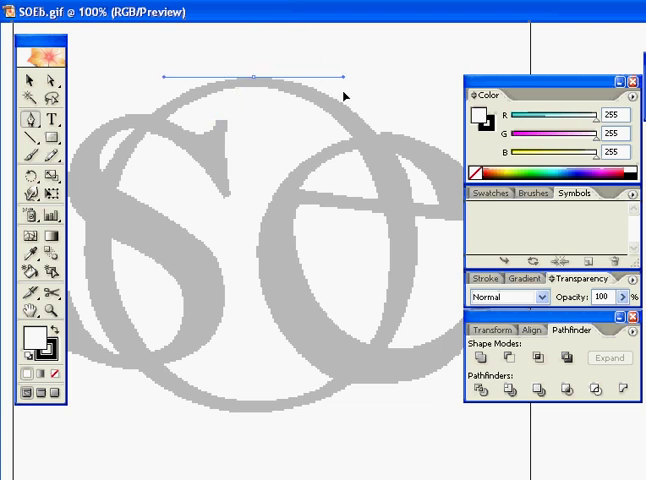
mouse_move(332, 93)
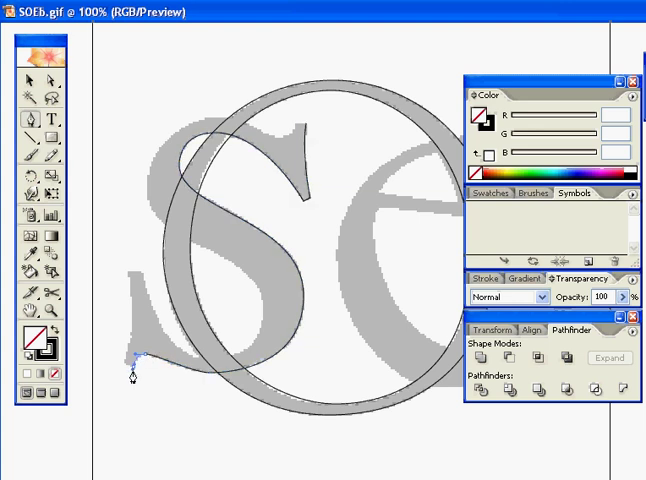
Step: Launch Adobe Photoshop 6.0 from the Windows Start menu
left_click(25, 470)
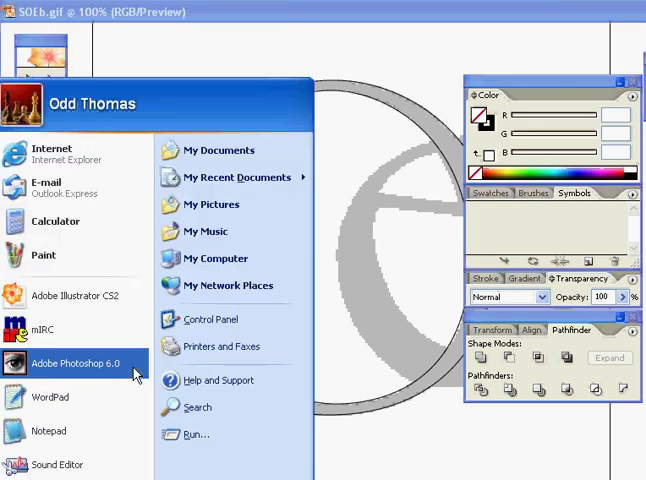
left_click(63, 359)
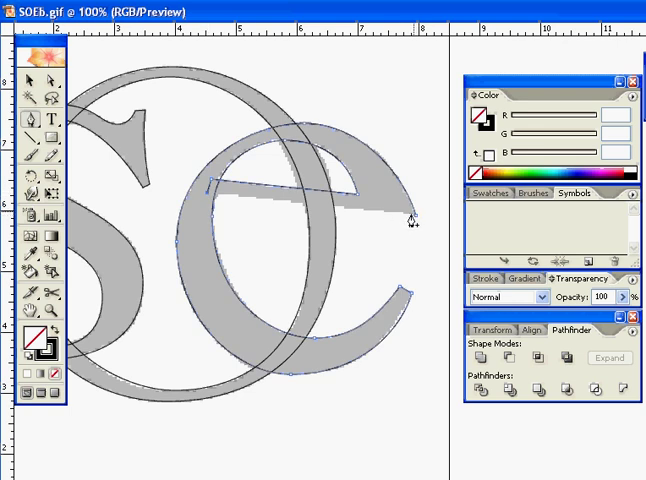
mouse_move(340, 216)
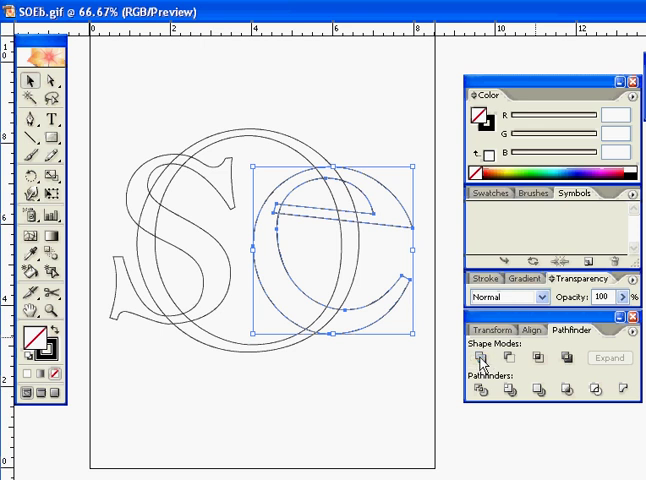
mouse_move(277, 216)
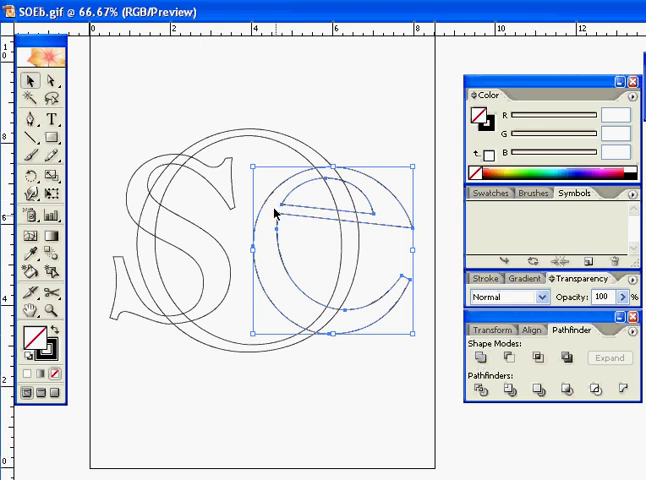
mouse_move(365, 137)
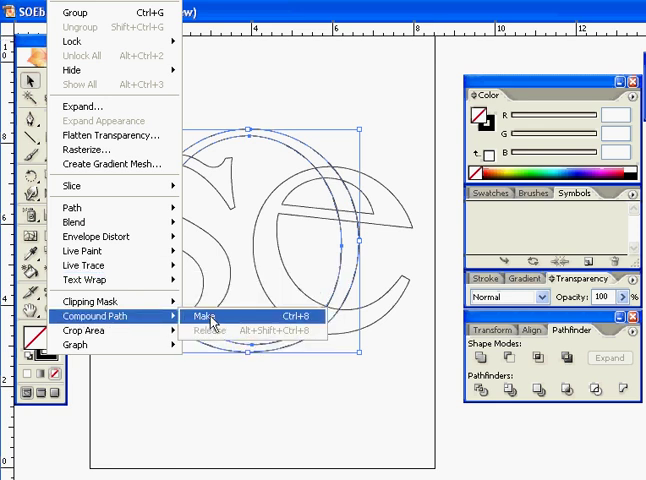
Step: Combine the O's inner and outer circles with Make Compound Path
left_click(210, 317)
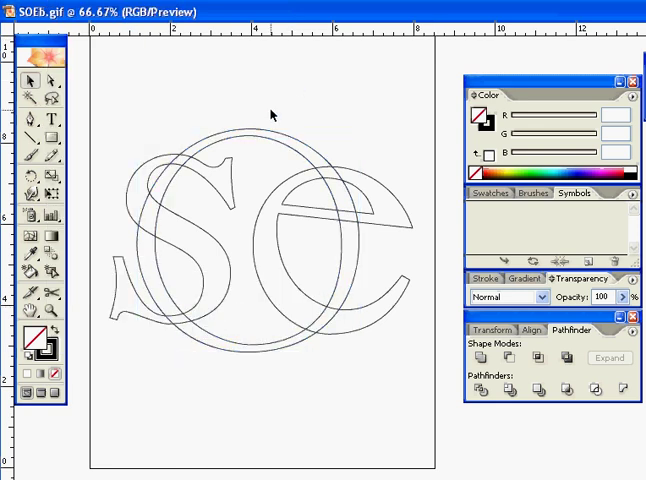